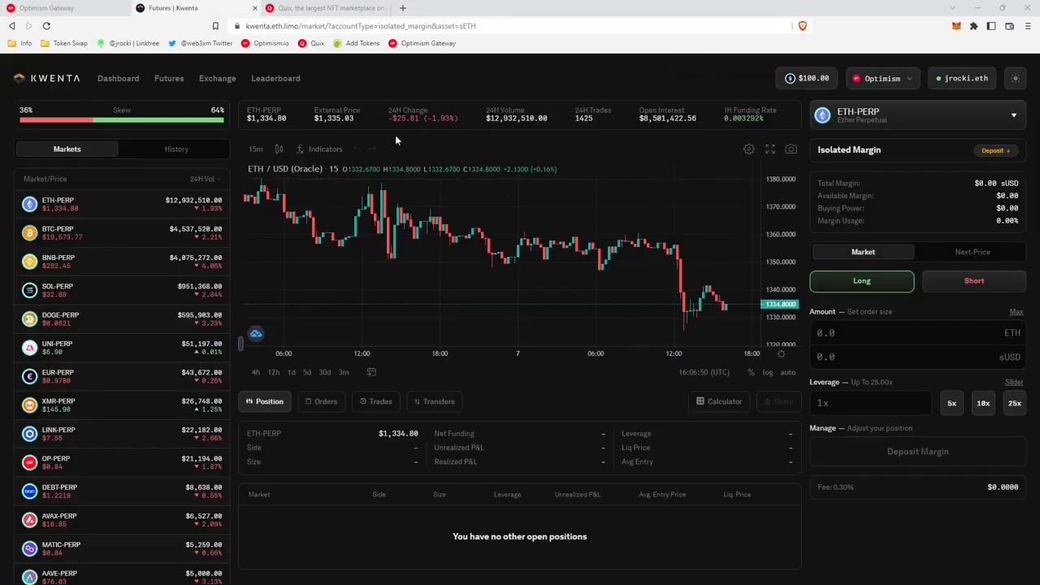
{"action": "mouse_move", "coordinate": [158, 333]}
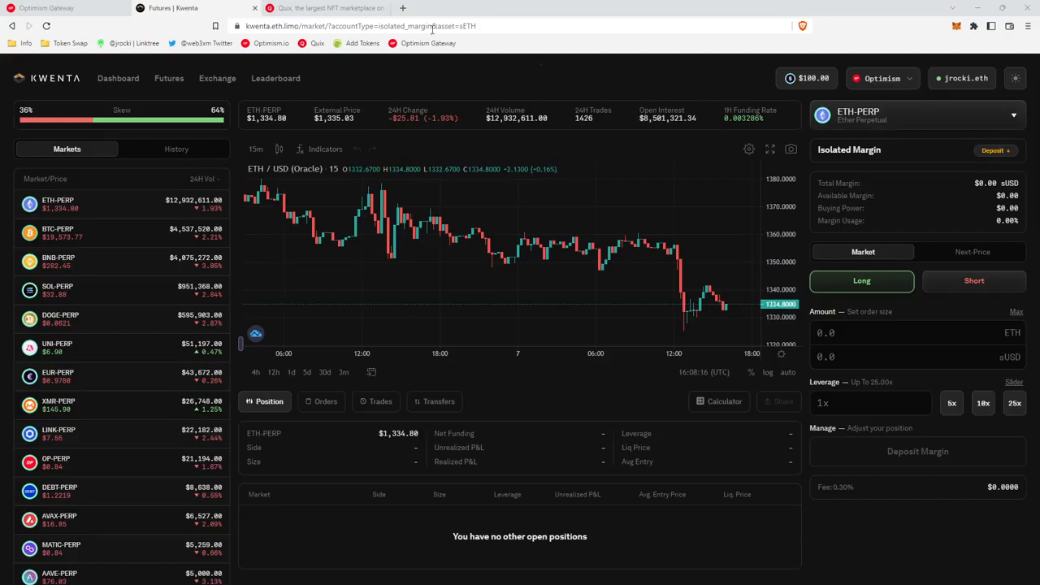
- Follow the Optimism quest's Kwenta link and reach the ETH-PERP futures trading page
{"action": "left_click", "coordinate": [65, 8]}
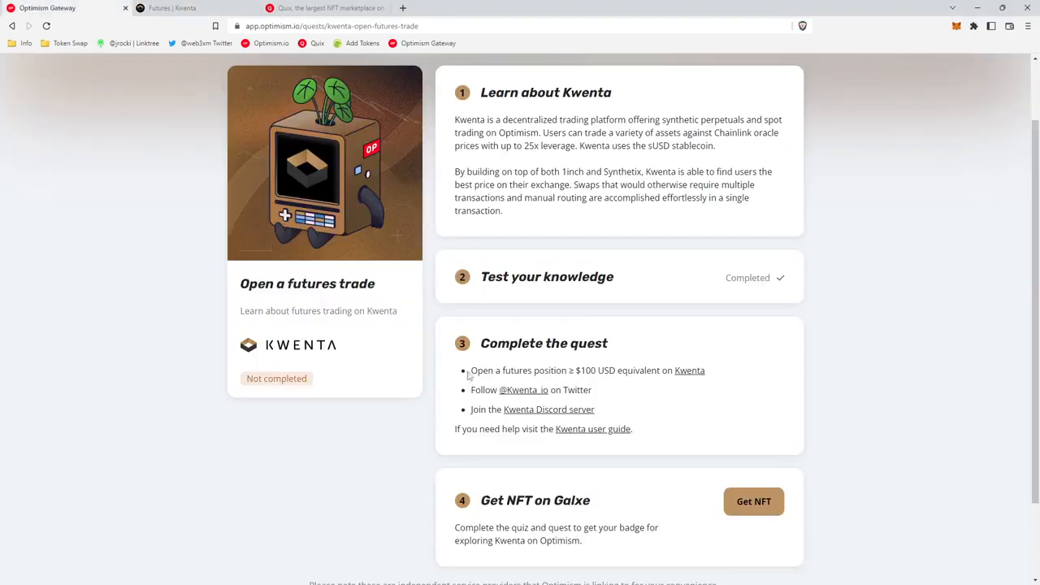
{"action": "left_click_drag", "start_coordinate": [470, 370], "coordinate": [595, 371]}
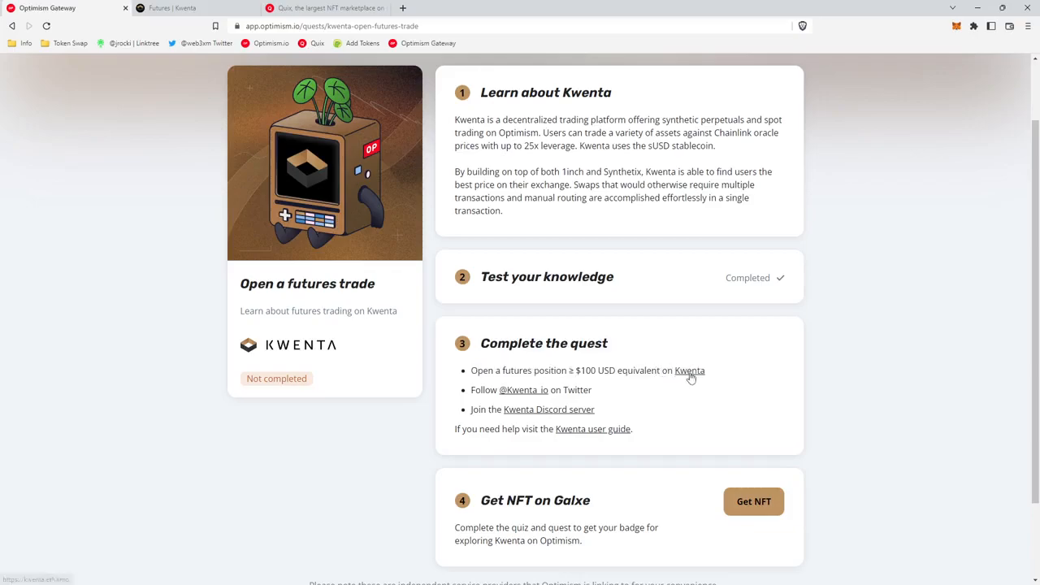
{"action": "left_click", "coordinate": [690, 370]}
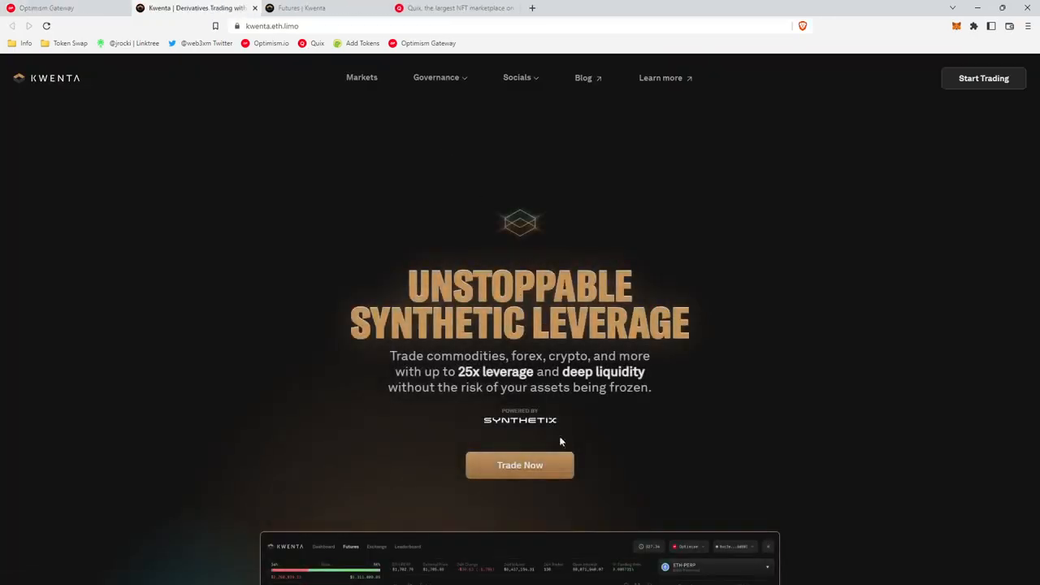
{"action": "left_click", "coordinate": [519, 464]}
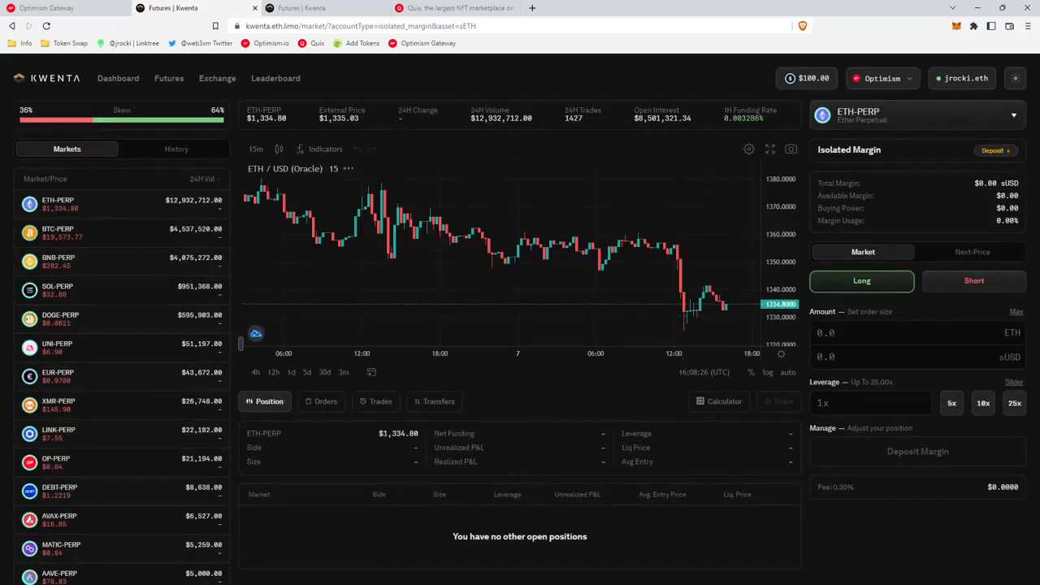
{"action": "left_click", "coordinate": [992, 150]}
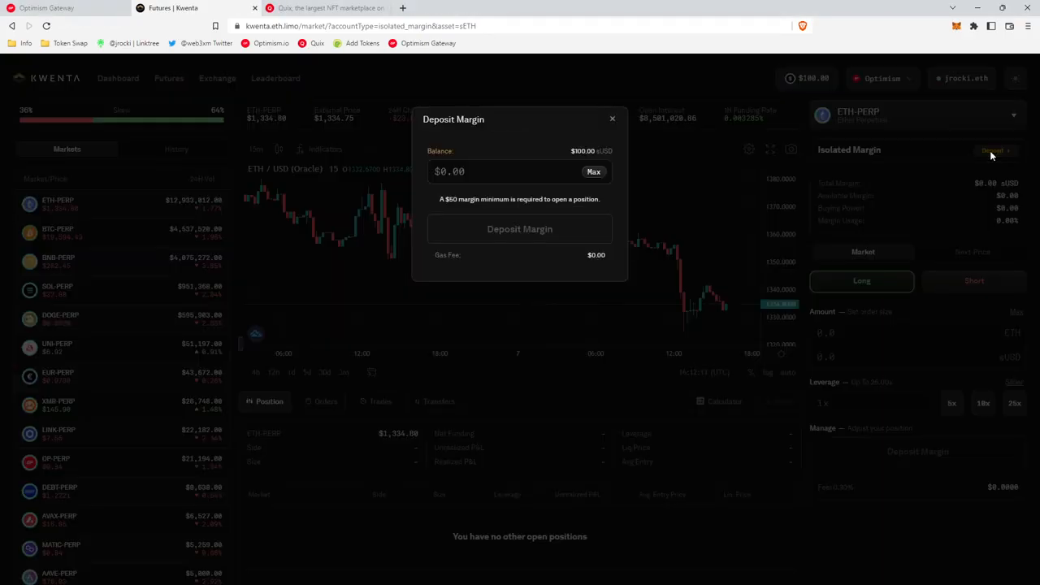
{"action": "mouse_move", "coordinate": [605, 160]}
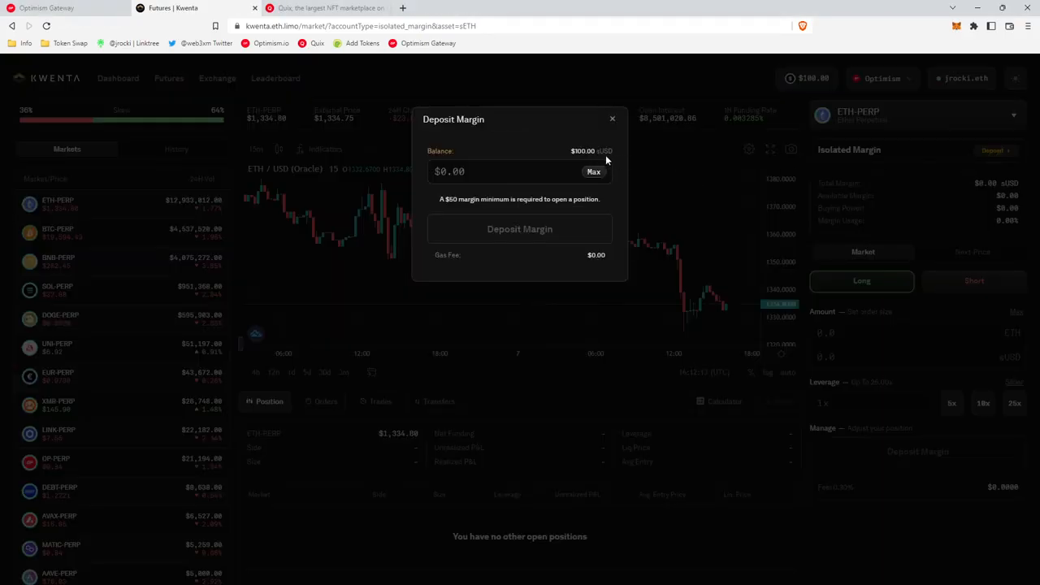
{"action": "mouse_move", "coordinate": [615, 141]}
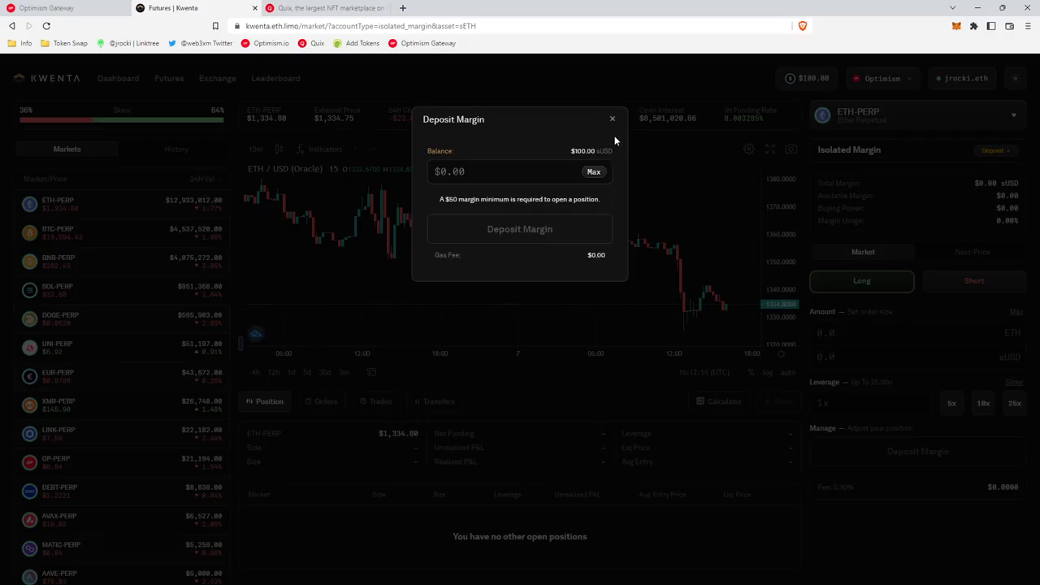
{"action": "left_click", "coordinate": [612, 119]}
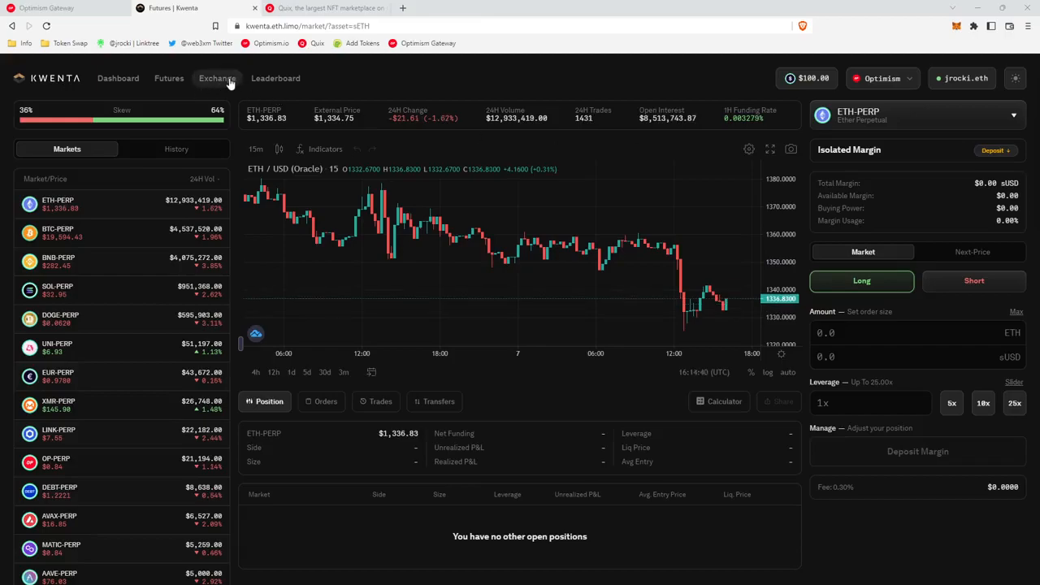
{"action": "left_click", "coordinate": [216, 78]}
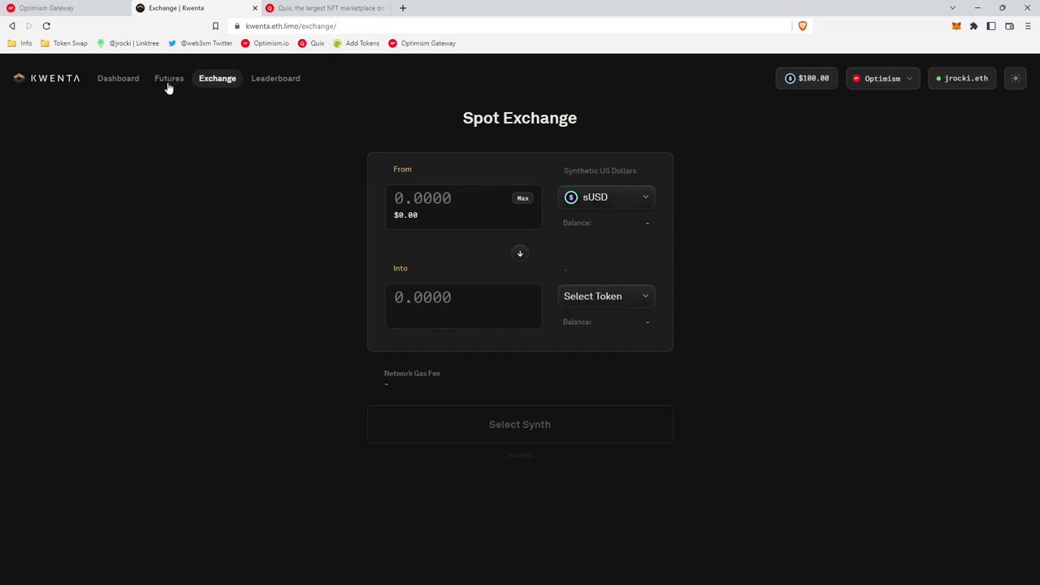
{"action": "left_click", "coordinate": [168, 78]}
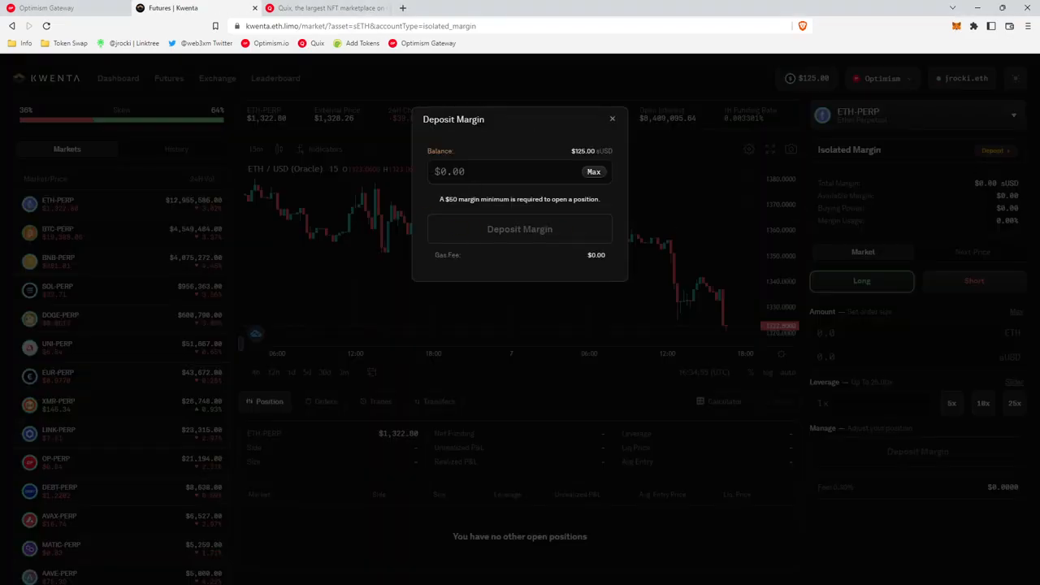
- Deposit 55 sUSD as ETH-PERP isolated margin and approve it in MetaMask
{"action": "type", "text": "5"}
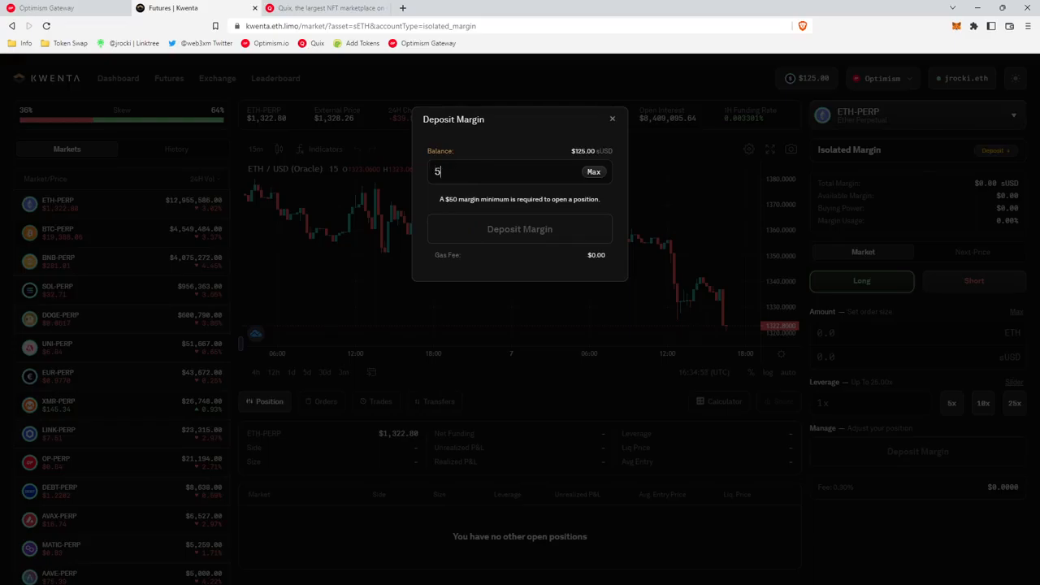
{"action": "type", "text": "5"}
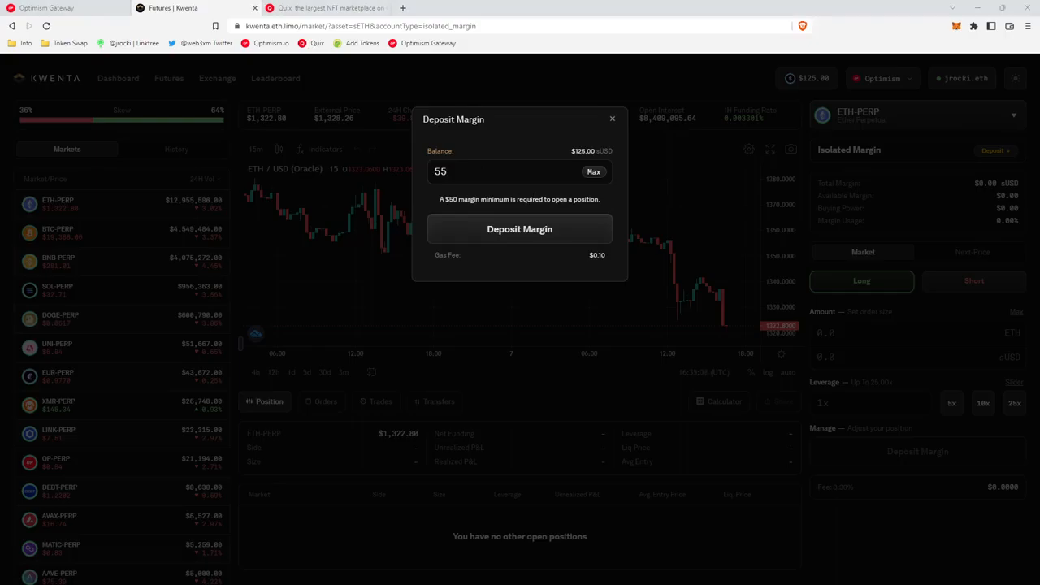
{"action": "mouse_move", "coordinate": [556, 240]}
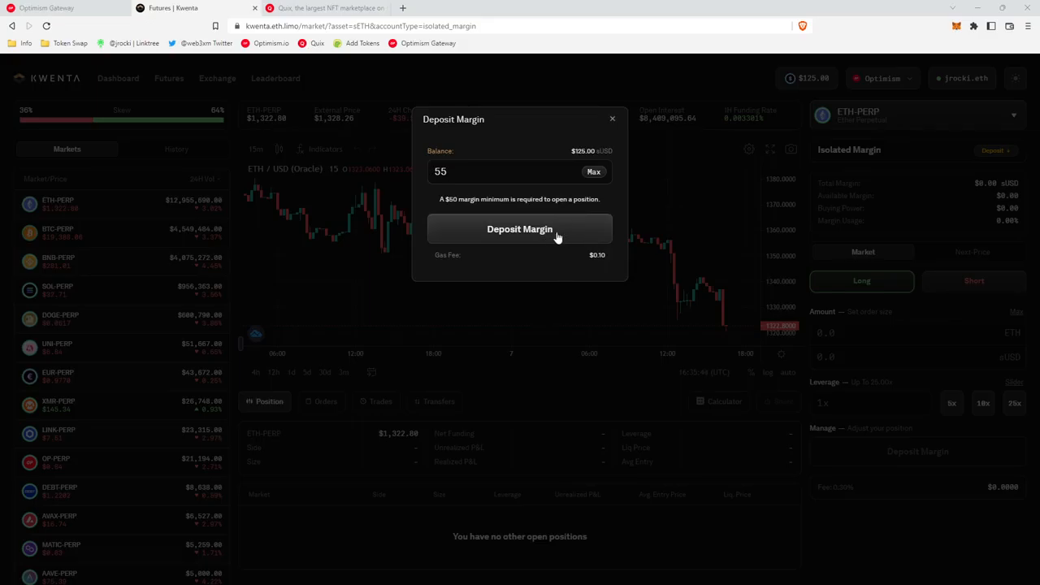
{"action": "mouse_move", "coordinate": [811, 217]}
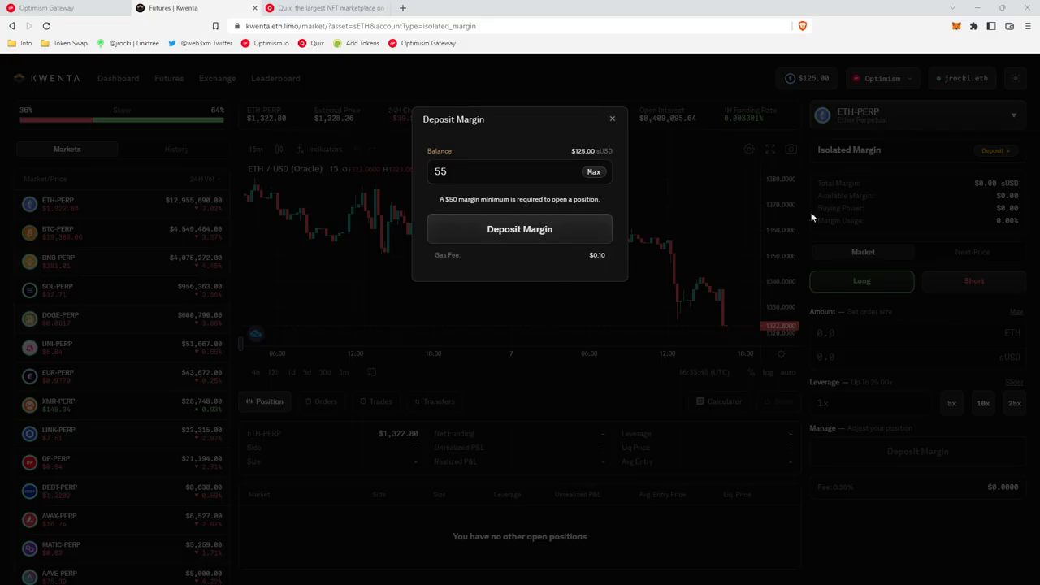
{"action": "mouse_move", "coordinate": [506, 278]}
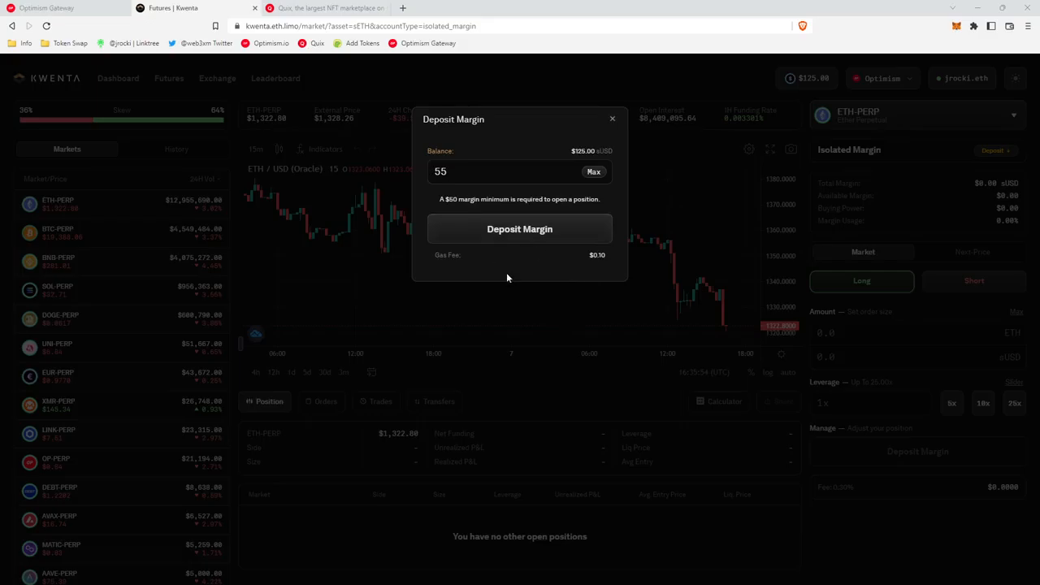
{"action": "left_click", "coordinate": [519, 229]}
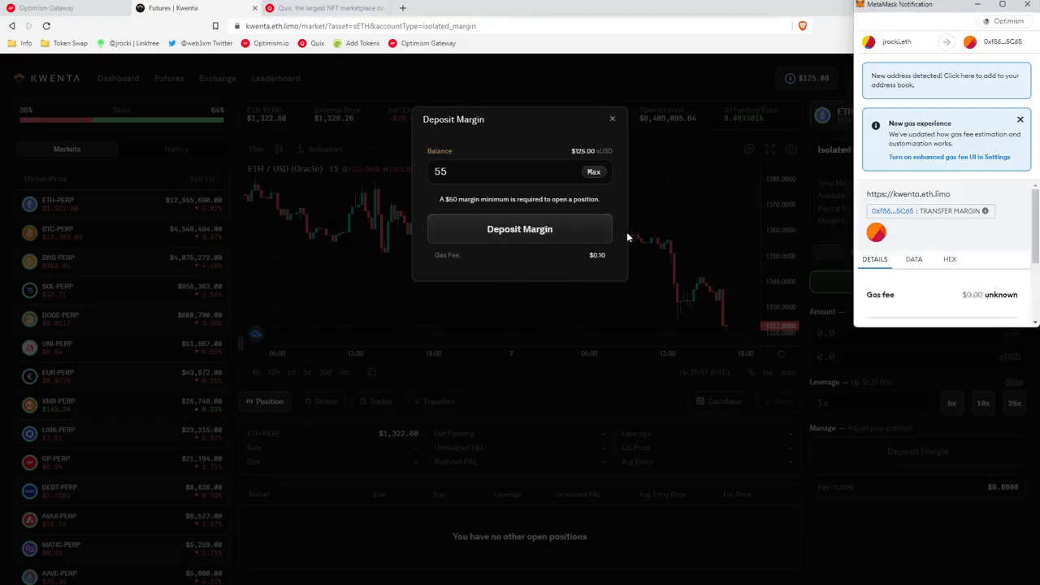
{"action": "left_click", "coordinate": [519, 228]}
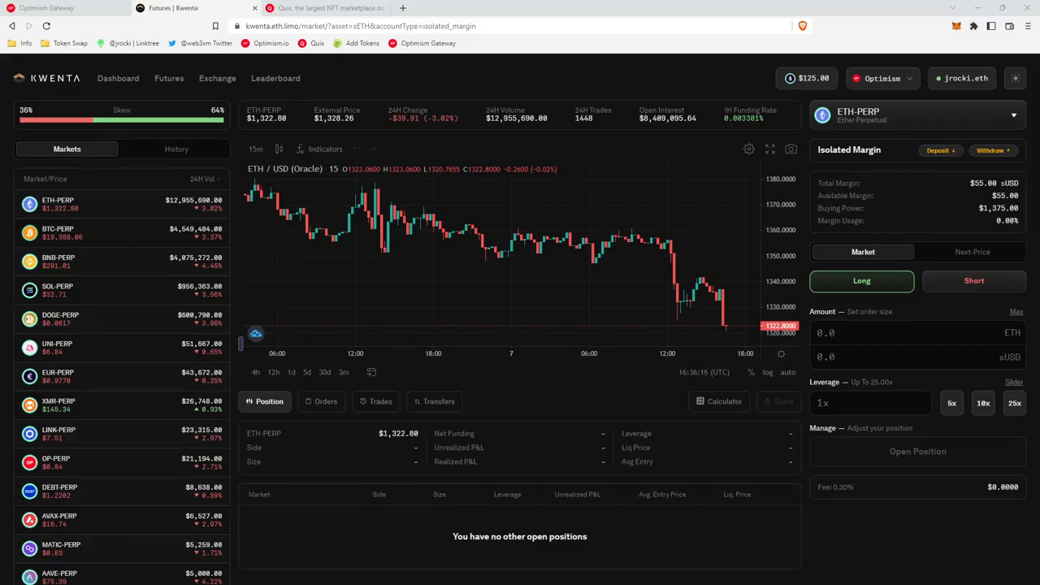
{"action": "left_click", "coordinate": [47, 7]}
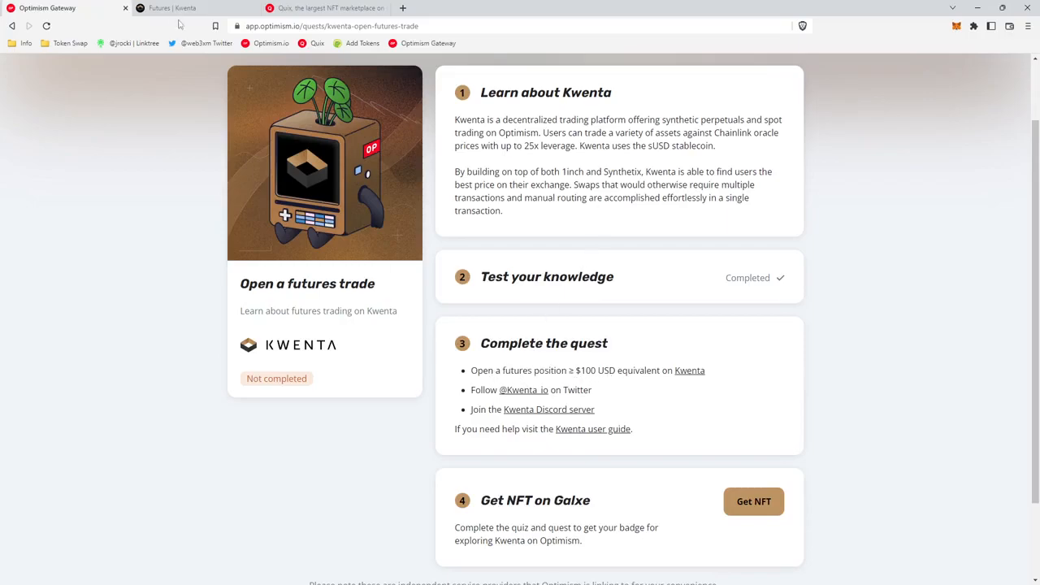
{"action": "left_click", "coordinate": [170, 7]}
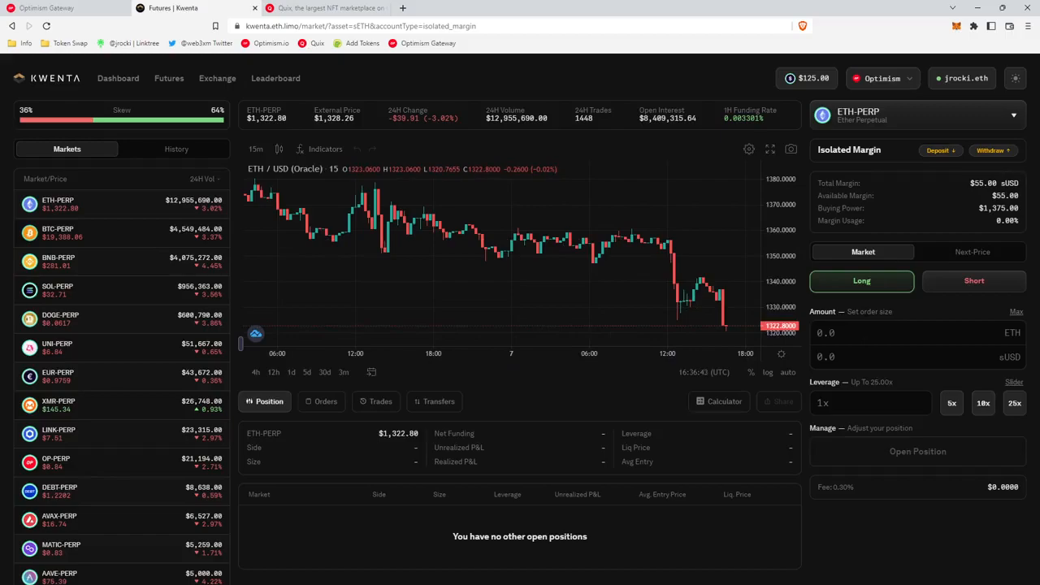
- Place a $101 long ETH-PERP order, confirm it, and approve the transaction
{"action": "type", "text": "101"}
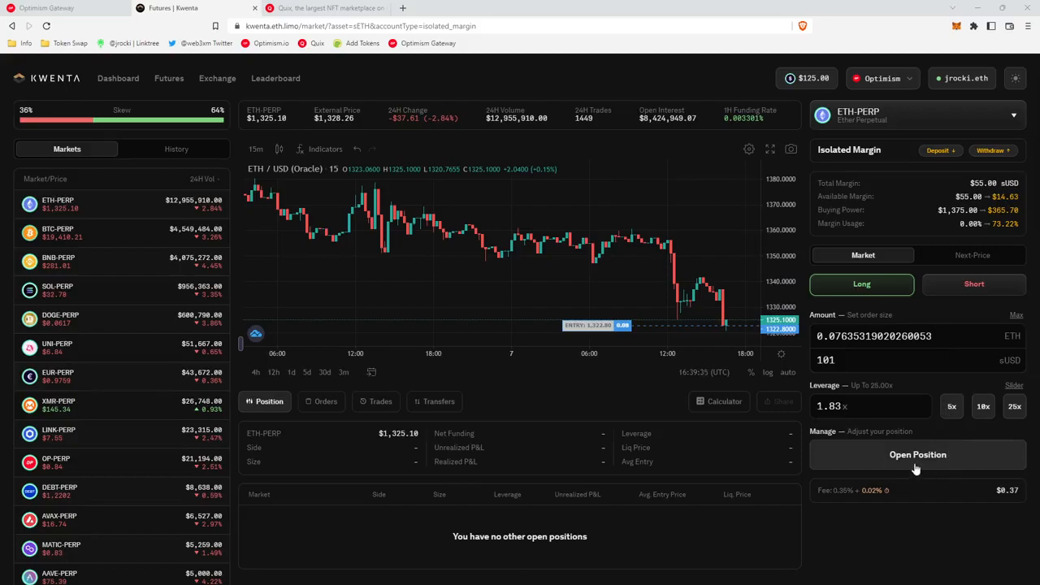
{"action": "left_click", "coordinate": [917, 454]}
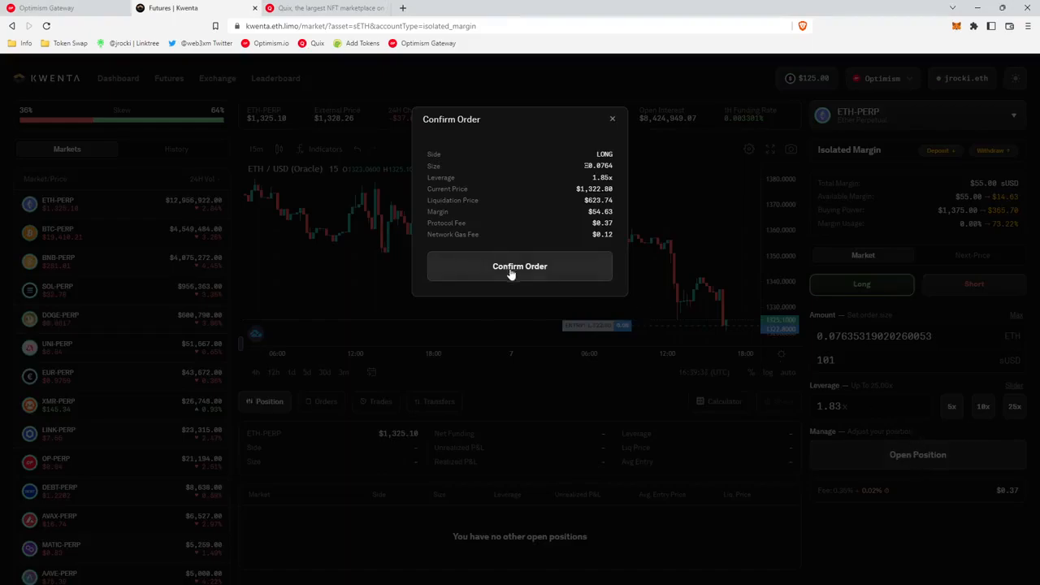
{"action": "left_click", "coordinate": [520, 265]}
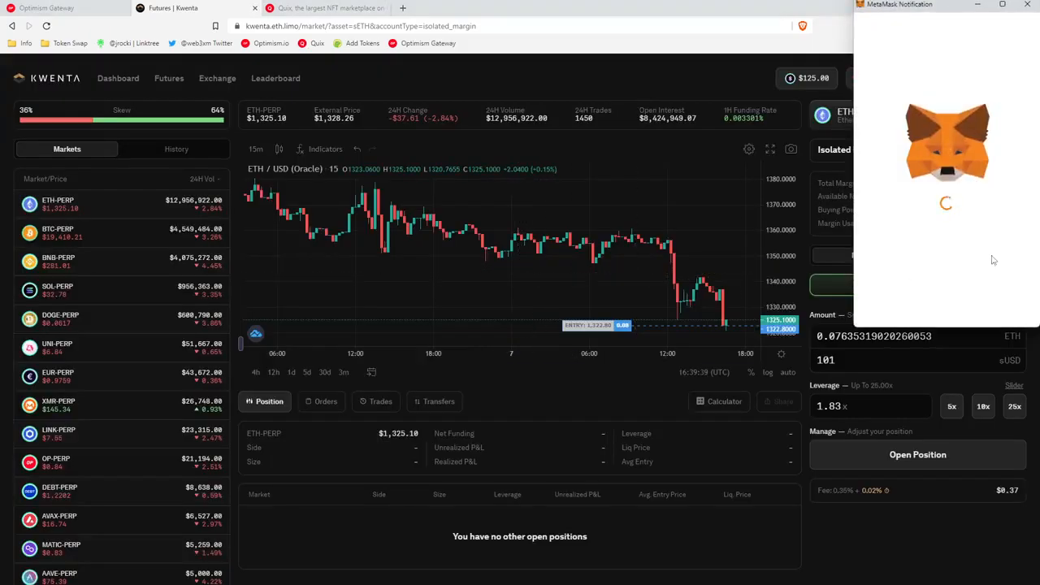
{"action": "left_click", "coordinate": [917, 454]}
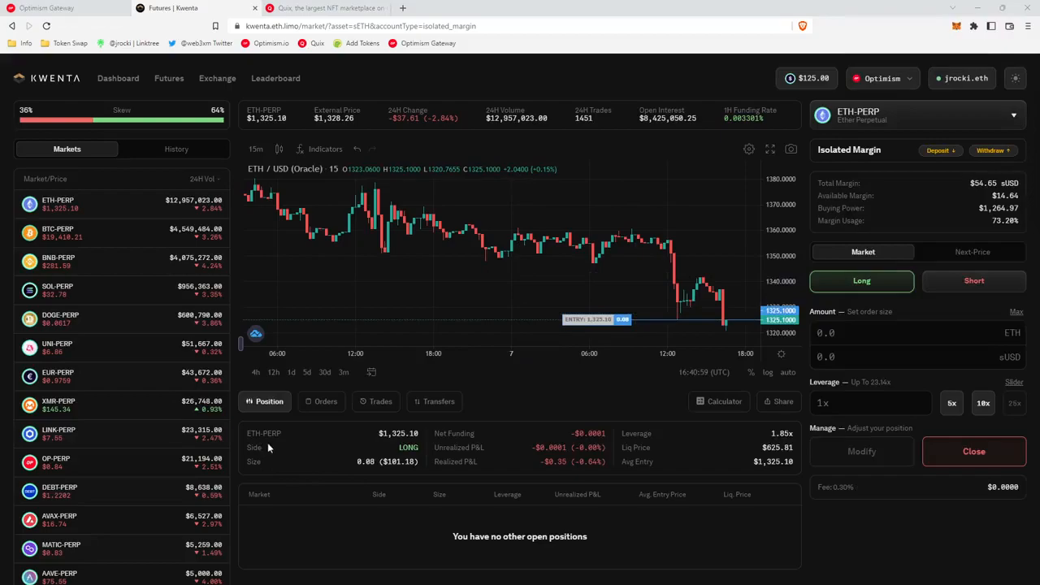
{"action": "mouse_move", "coordinate": [458, 447]}
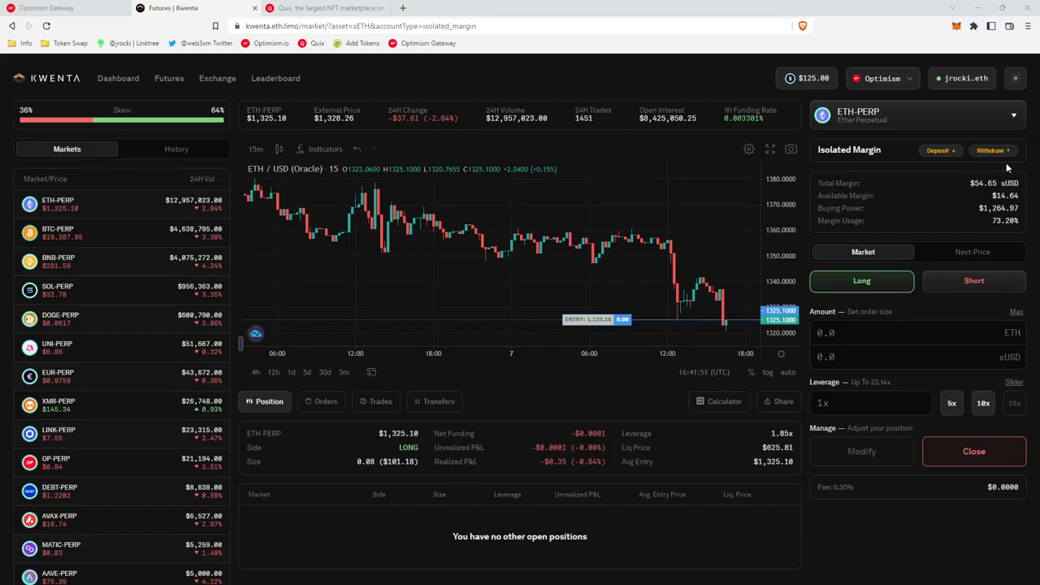
- Close the ETH-PERP long, check long and short fills under Trades, and return to Position
{"action": "left_click", "coordinate": [973, 451]}
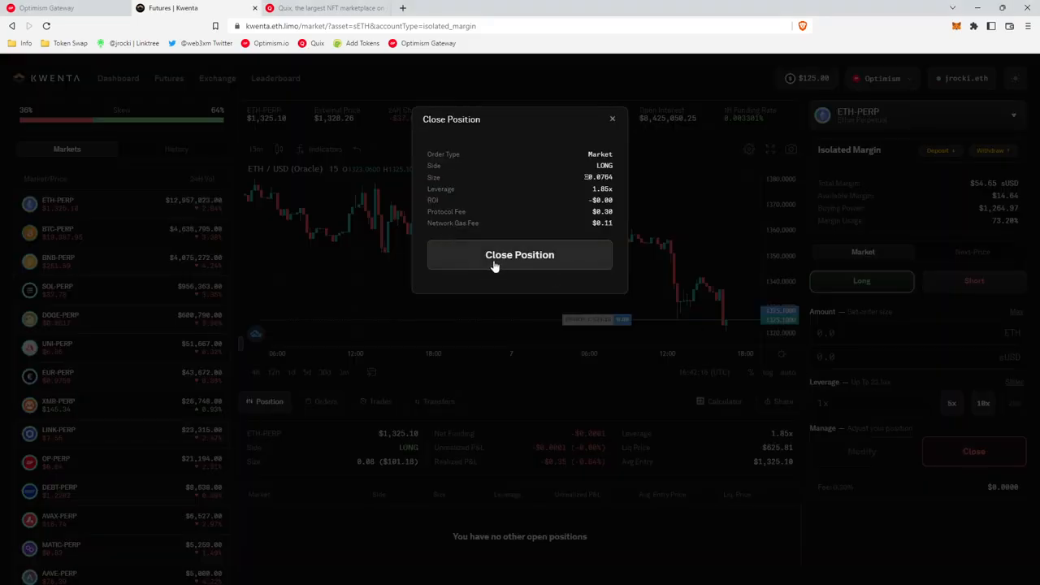
{"action": "left_click", "coordinate": [519, 254]}
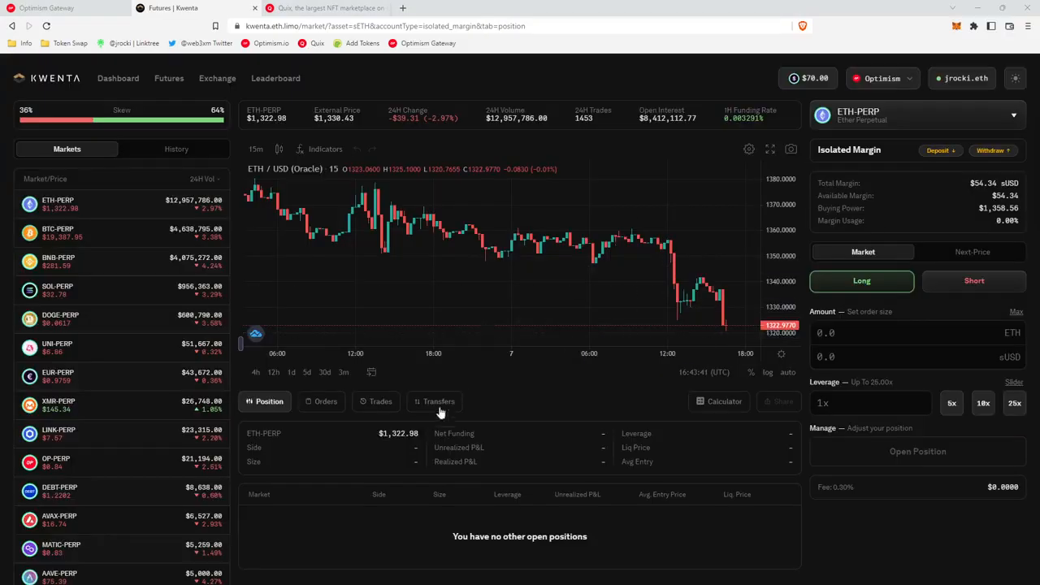
{"action": "mouse_move", "coordinate": [587, 445]}
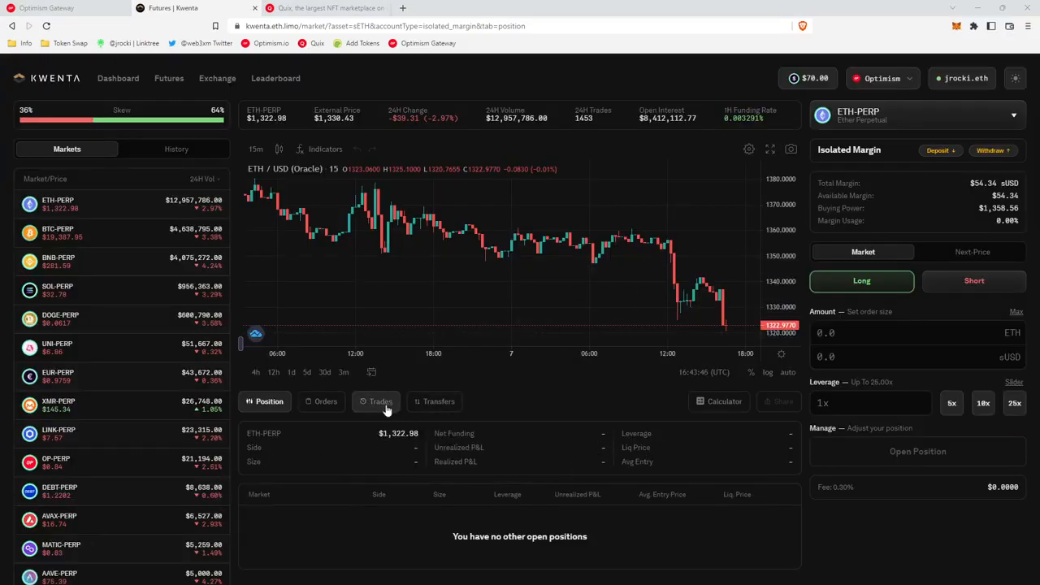
{"action": "left_click", "coordinate": [379, 400]}
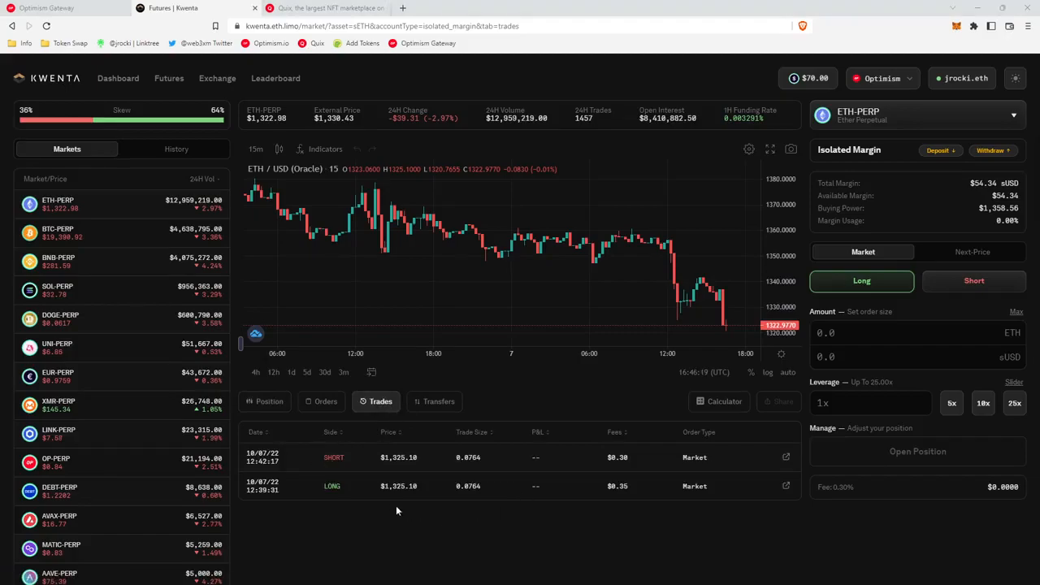
{"action": "mouse_move", "coordinate": [352, 466]}
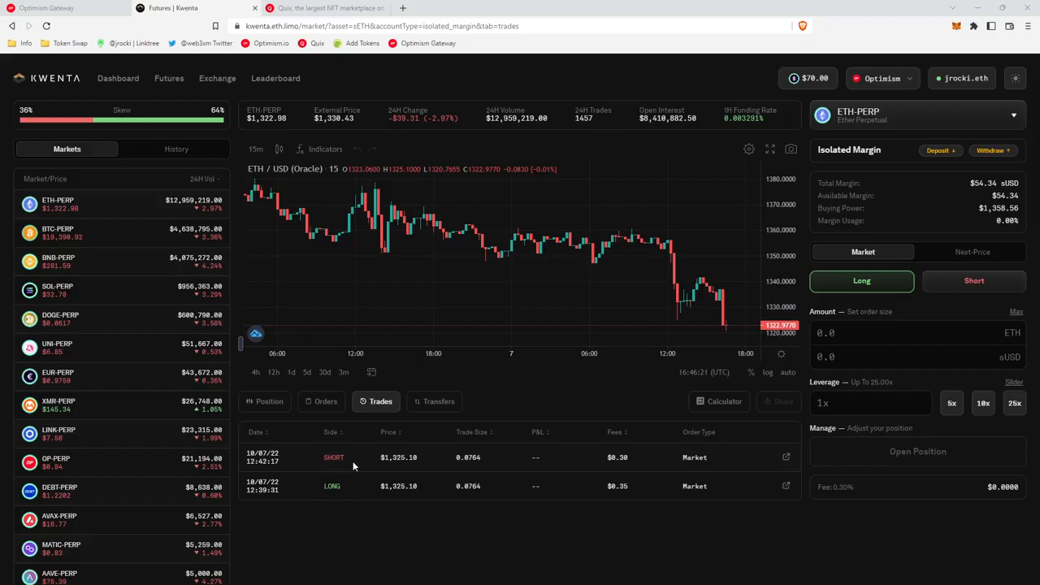
{"action": "mouse_move", "coordinate": [475, 471]}
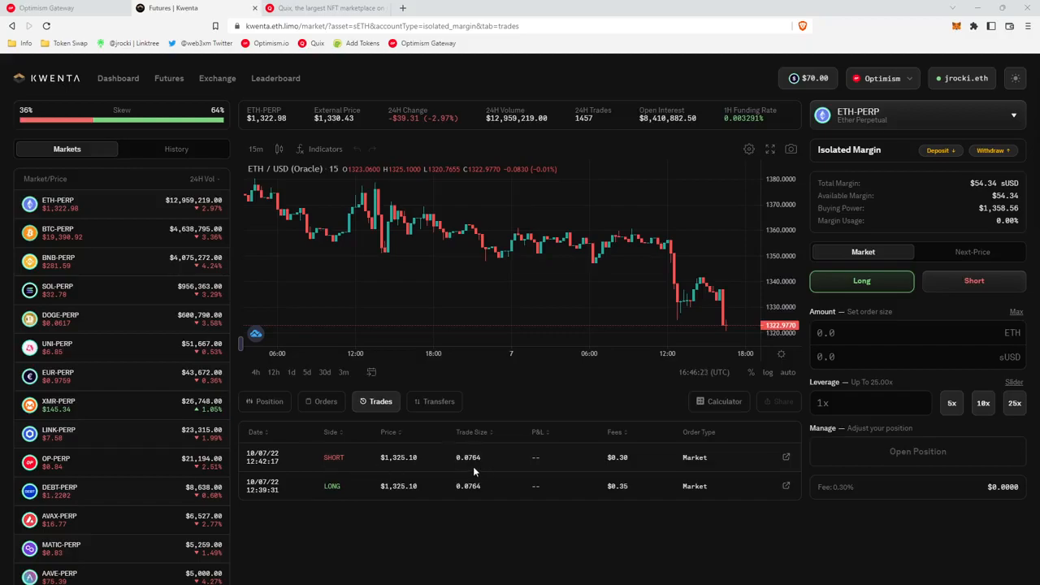
{"action": "left_click", "coordinate": [269, 400]}
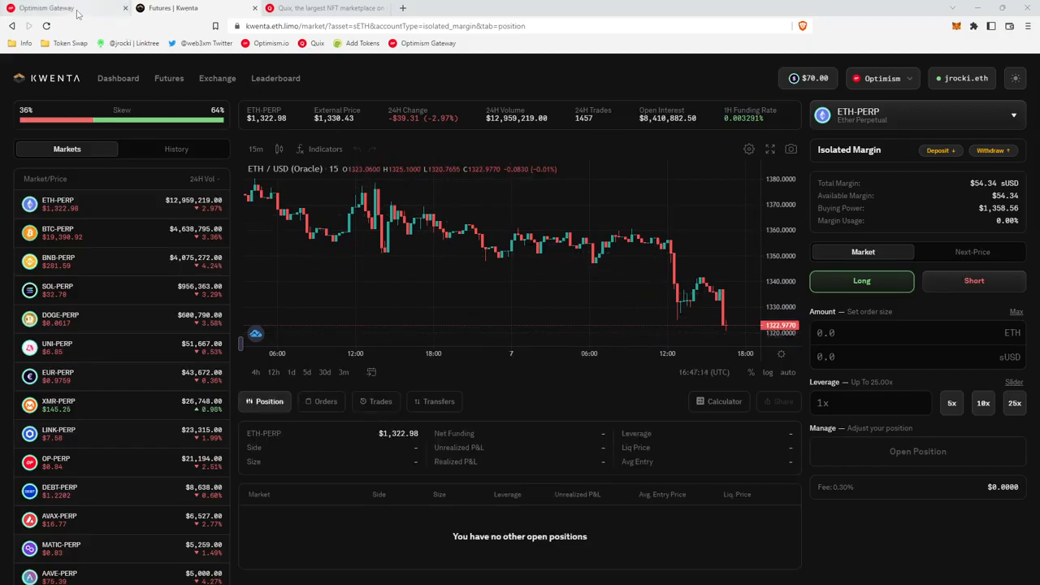
- View the Galxe Kwenta Optimism Quest page, then the Quix Kwenta Op Quest collection
{"action": "left_click", "coordinate": [195, 8]}
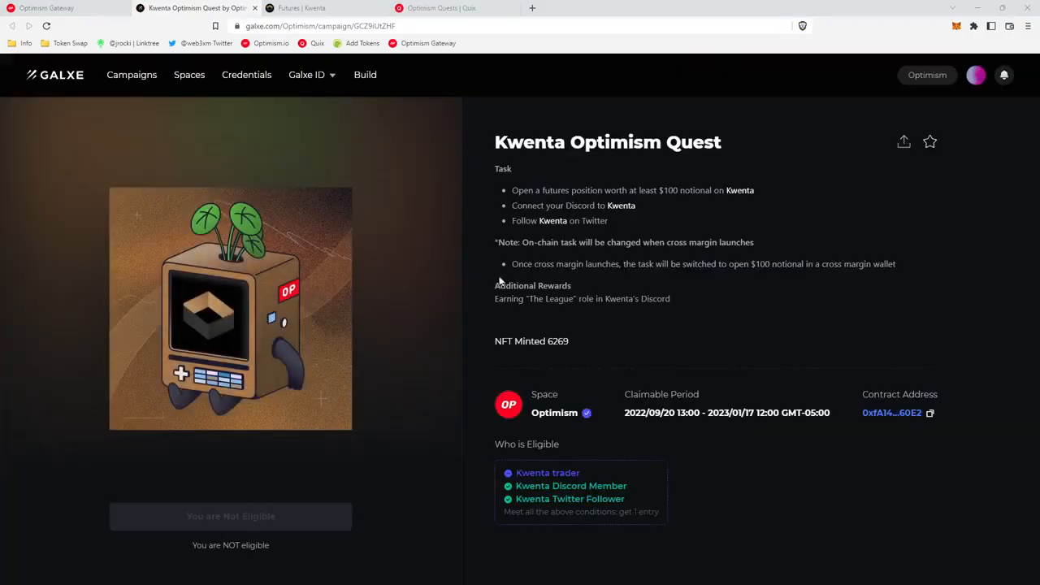
{"action": "mouse_move", "coordinate": [414, 500]}
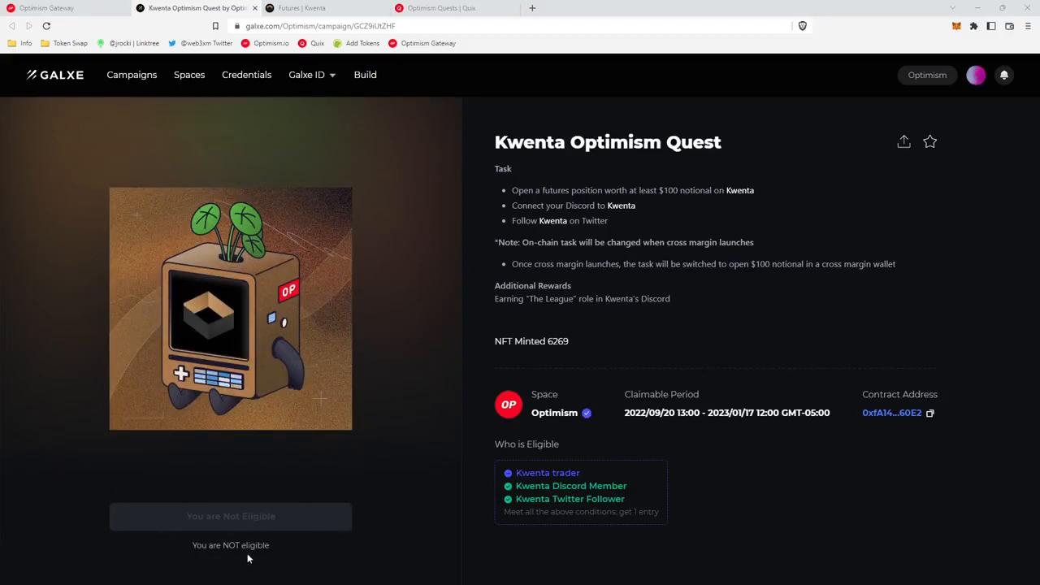
{"action": "left_click", "coordinate": [443, 8]}
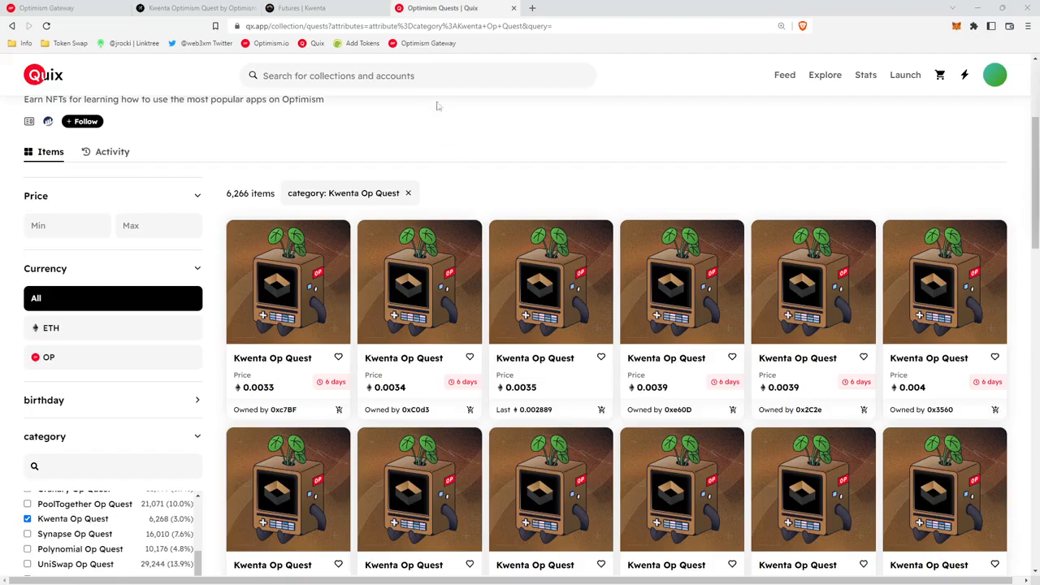
- Switch back to the Futures | Kwenta tab after browsing the Quix listing
{"action": "left_click", "coordinate": [317, 7]}
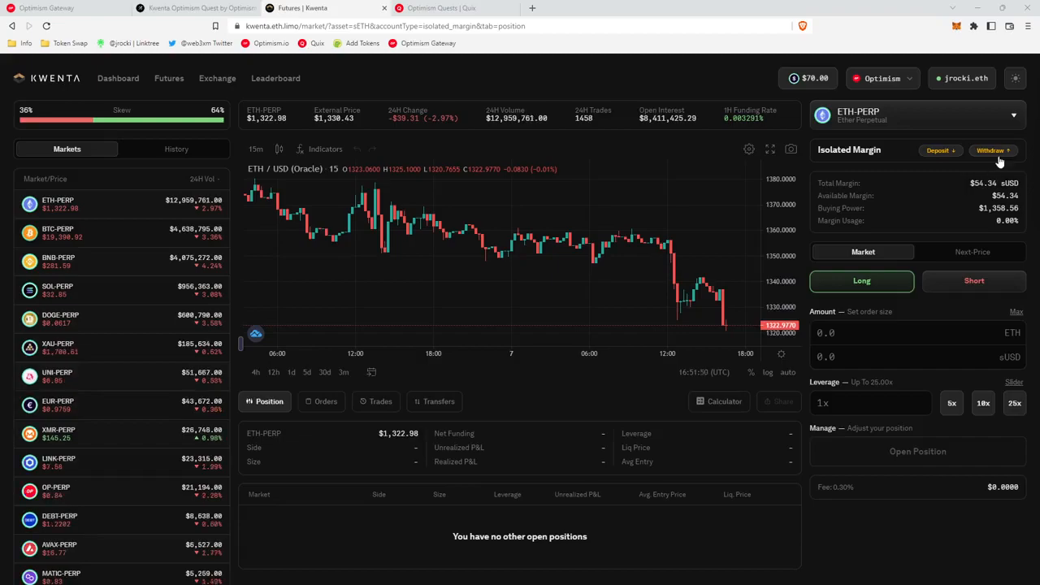
- Withdraw the maximum margin to $0.00, then show the futures quest on Optimism Gateway
{"action": "left_click", "coordinate": [990, 149]}
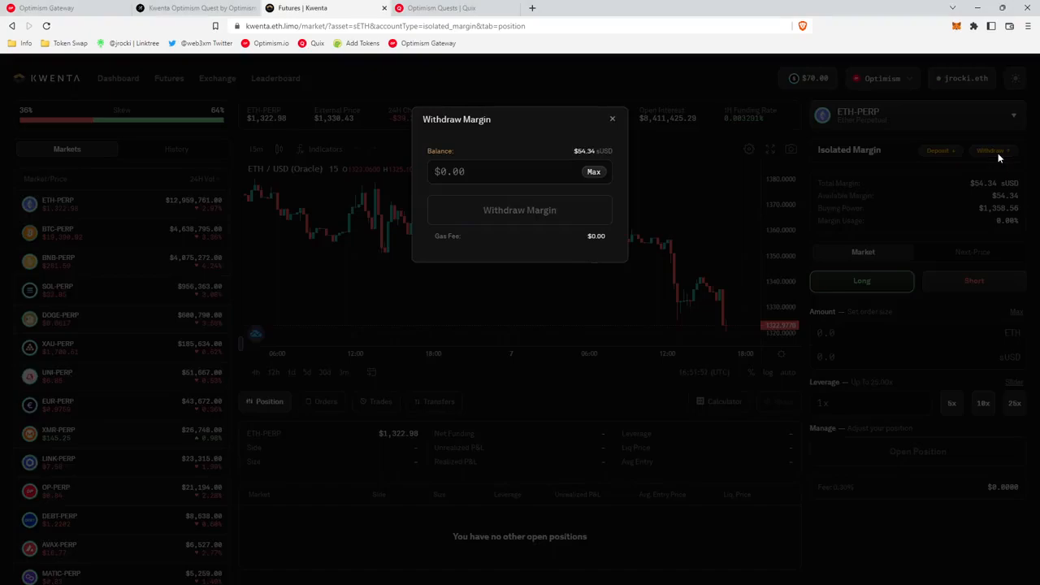
{"action": "left_click", "coordinate": [593, 172]}
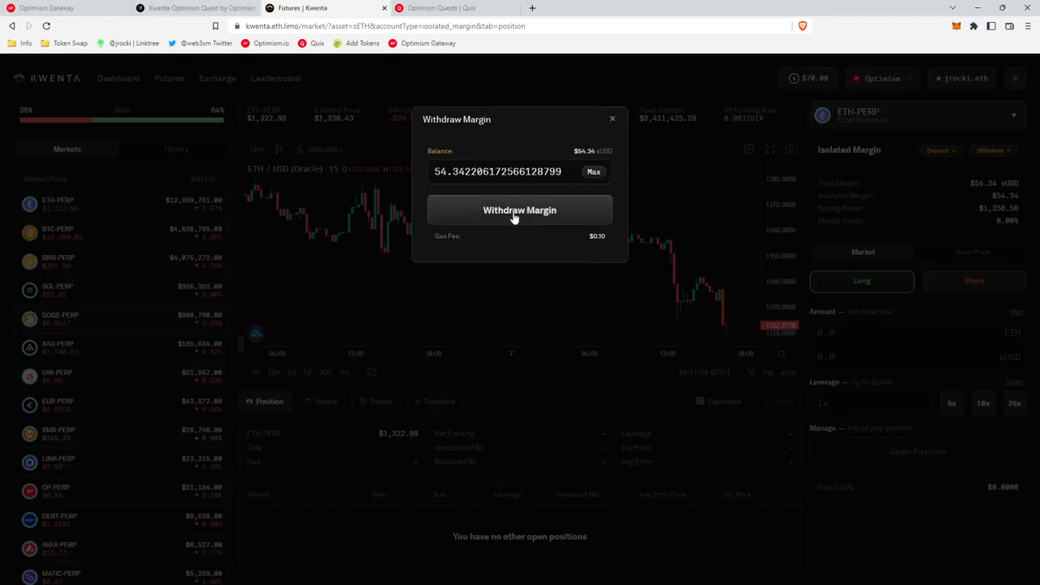
{"action": "left_click", "coordinate": [519, 210]}
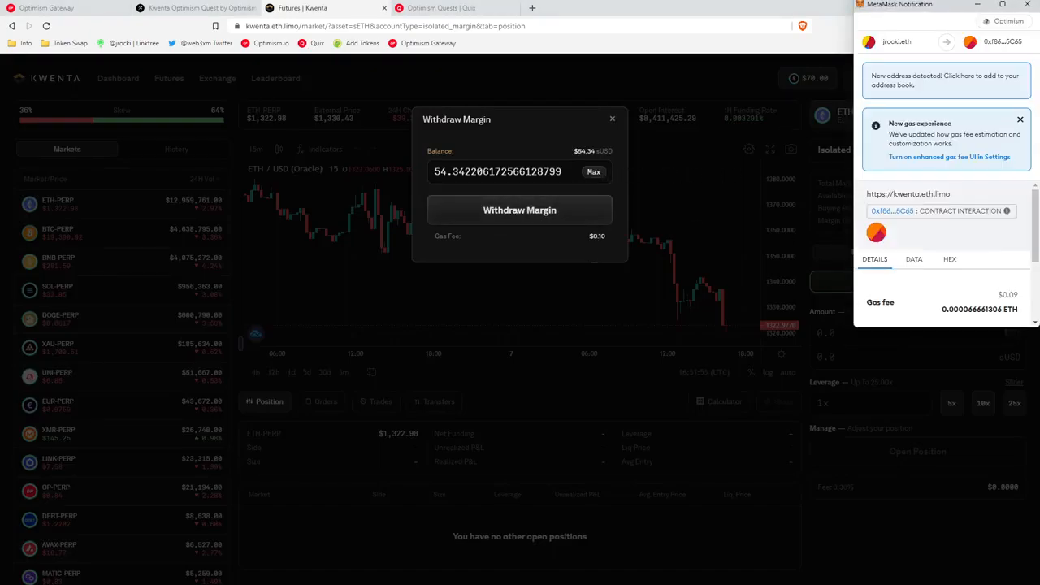
{"action": "left_click", "coordinate": [519, 210]}
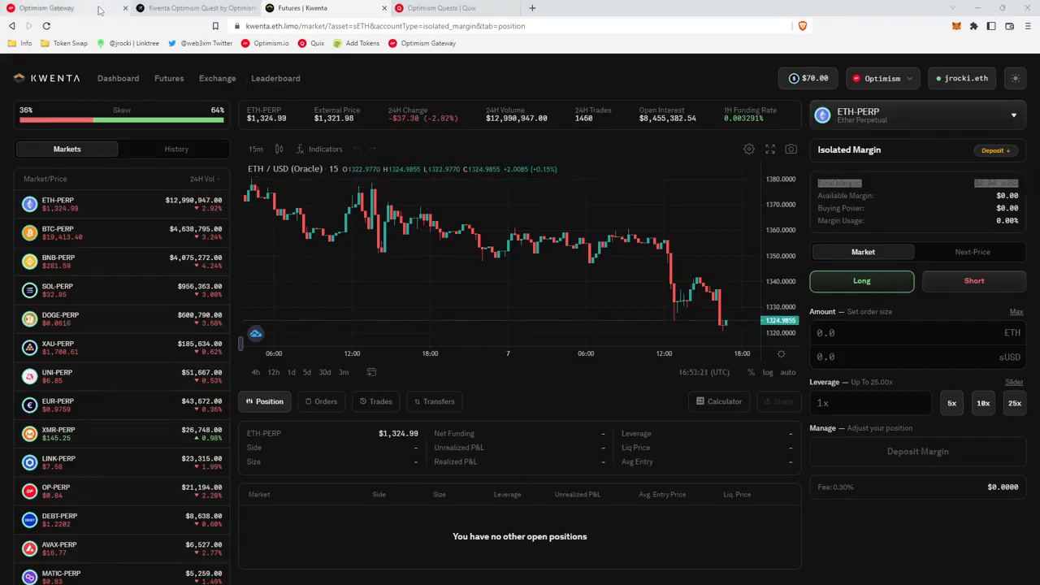
{"action": "left_click", "coordinate": [65, 7]}
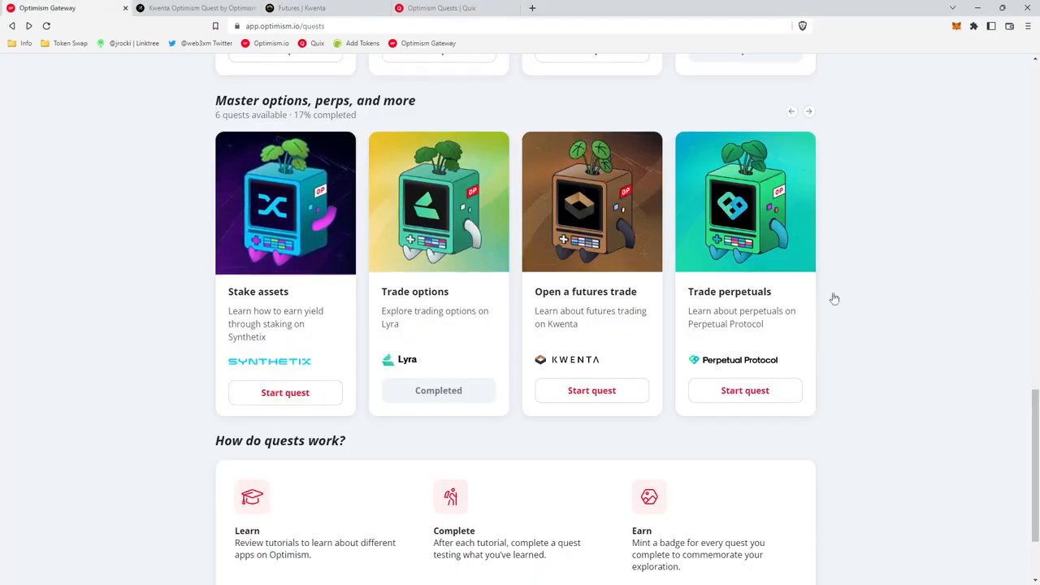
{"action": "left_click", "coordinate": [808, 112]}
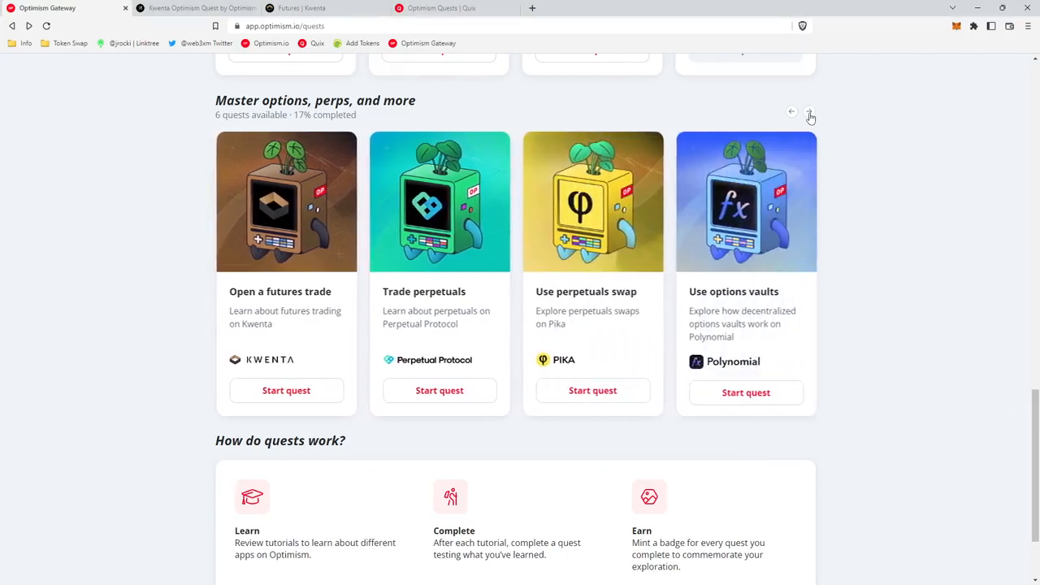